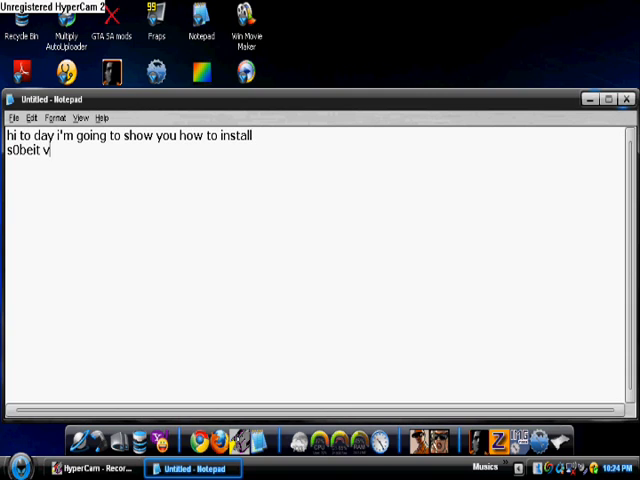
- Write the s0beit 4.1 for SA-MP intro with the downloads.htm link and load that page
{"action": "type", "text": "4.1 for sa-"}
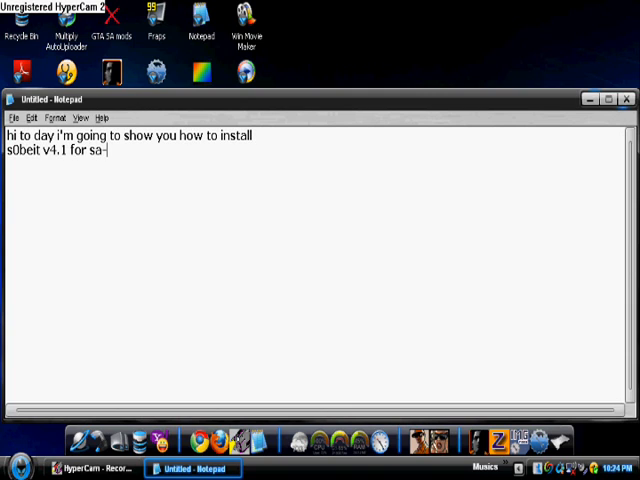
{"action": "type", "text": "mp"}
{"action": "type", "text": "go to: http://sa-mp-money-clan.webs.com/"}
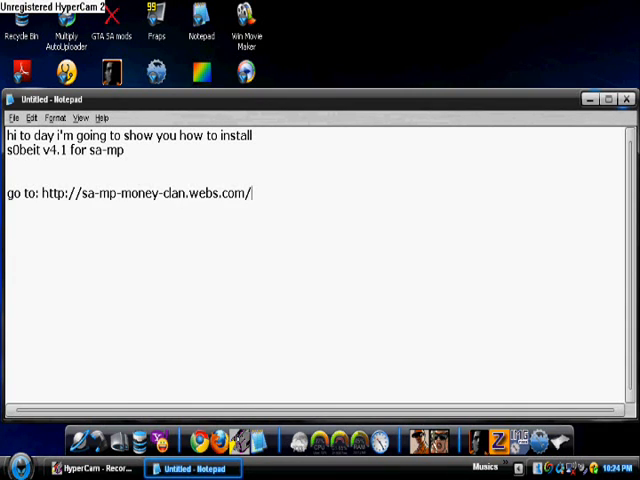
{"action": "type", "text": "downloads.htm"}
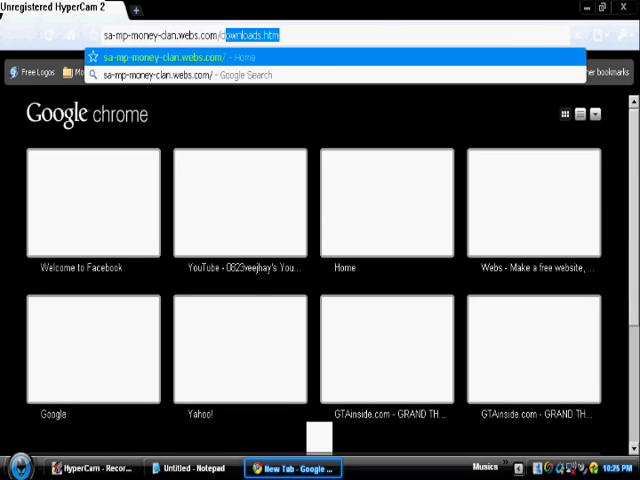
{"action": "key", "text": "Return"}
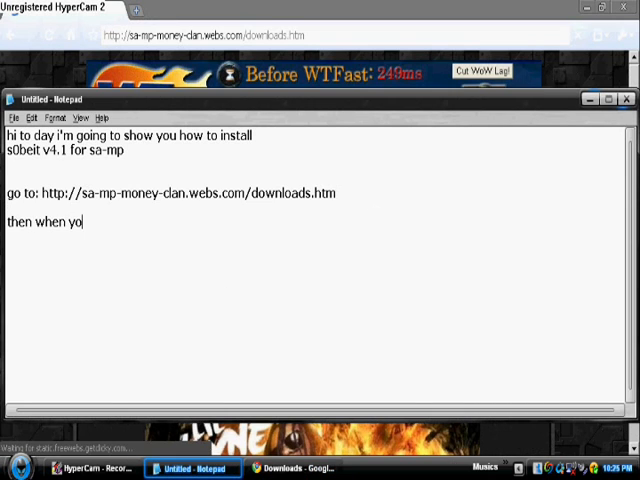
- Add 'scroll down until you see a download' and download s0beit v4.1.rar from Hacks Download
{"action": "type", "text": "u're there scroll down"}
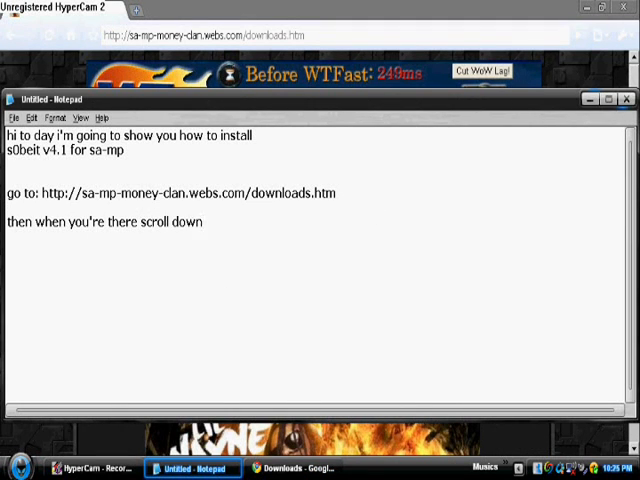
{"action": "type", "text": "until you see a download"}
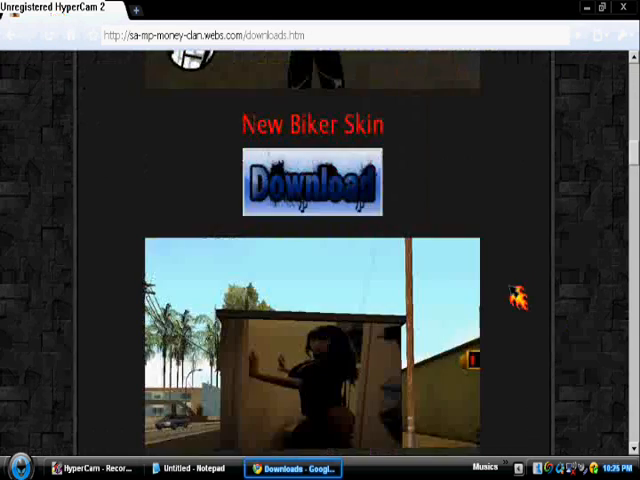
{"action": "scroll", "scroll_direction": "down", "scroll_amount": 3}
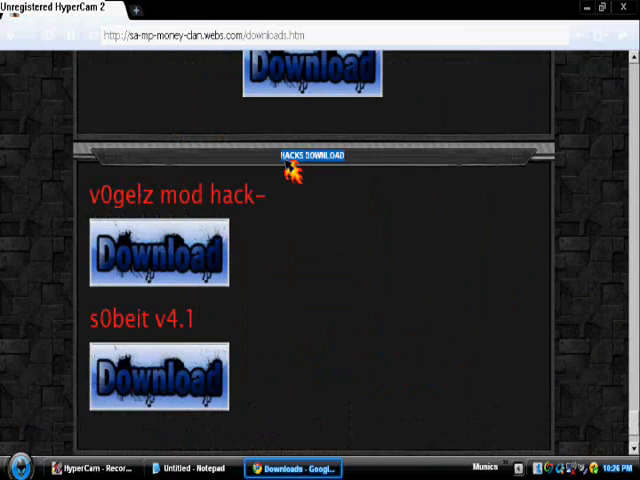
{"action": "left_click", "coordinate": [190, 468]}
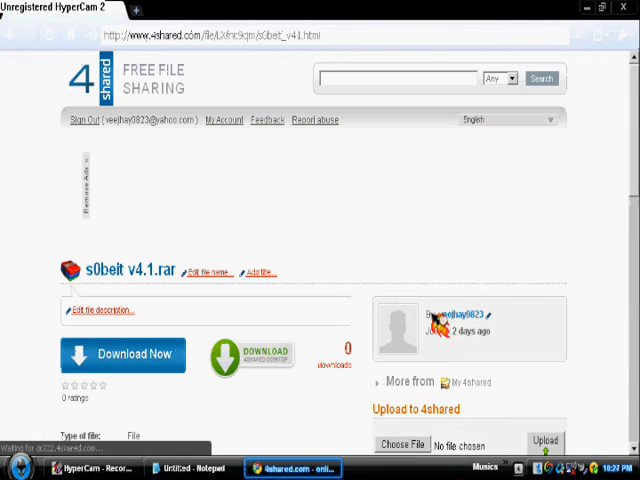
{"action": "left_click", "coordinate": [122, 355]}
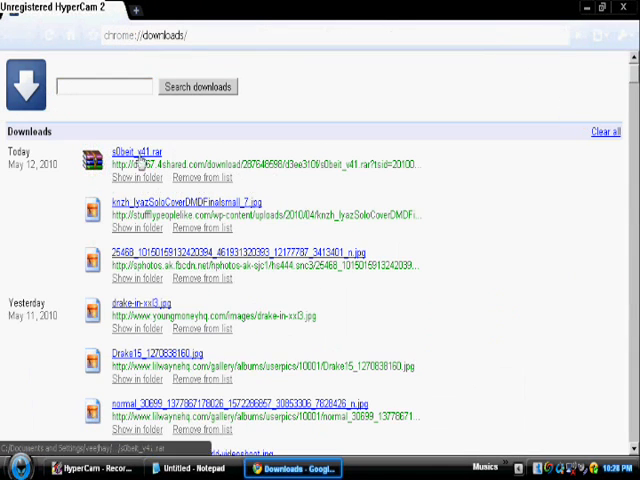
- Open s0beit_v41.rar, note 'find your gta:sa directory', and pick the install folder
{"action": "left_click", "coordinate": [190, 468]}
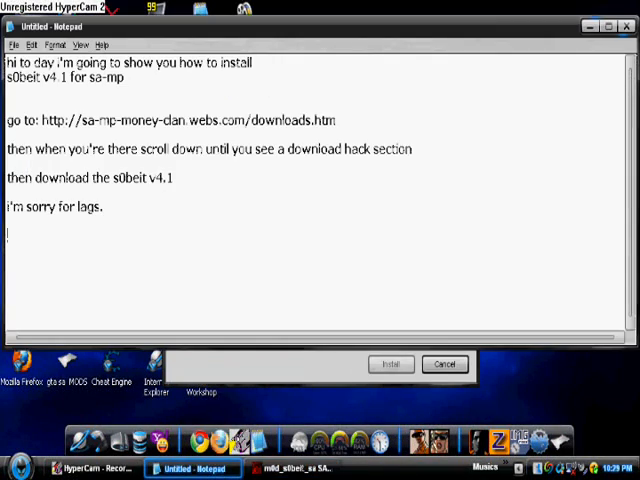
{"action": "type", "text": "find your gta:sa dirct"}
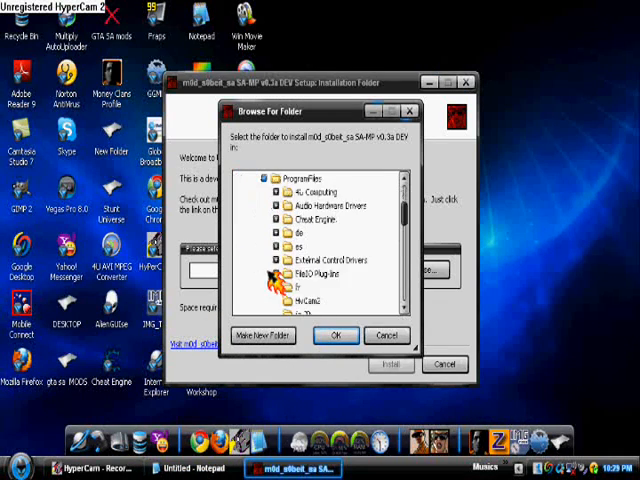
{"action": "left_click", "coordinate": [336, 335]}
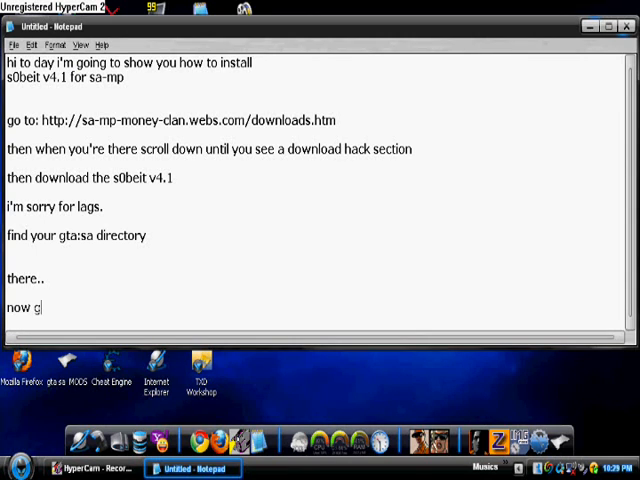
- Add a 'go to your gta:sa directory' line and start browsing to that directory
{"action": "type", "text": "oto your gta:sa dir"}
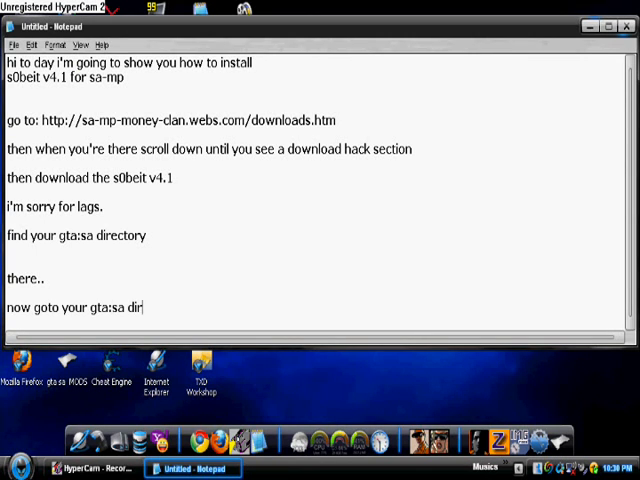
{"action": "type", "text": "ectory"}
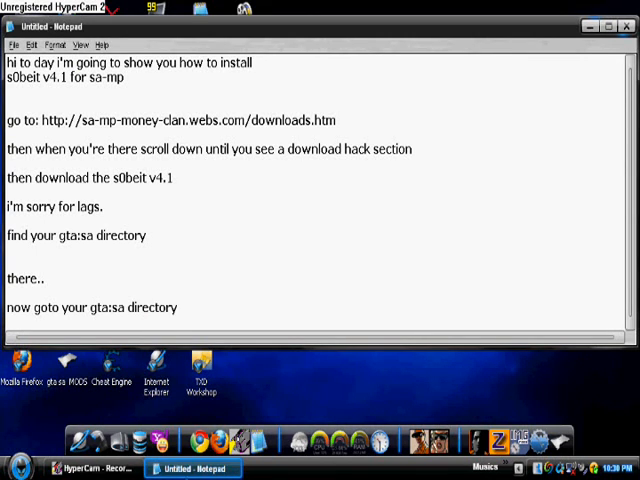
{"action": "left_click", "coordinate": [30, 466]}
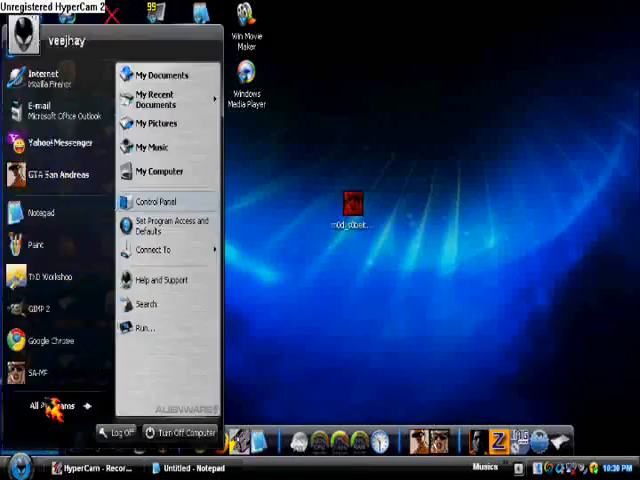